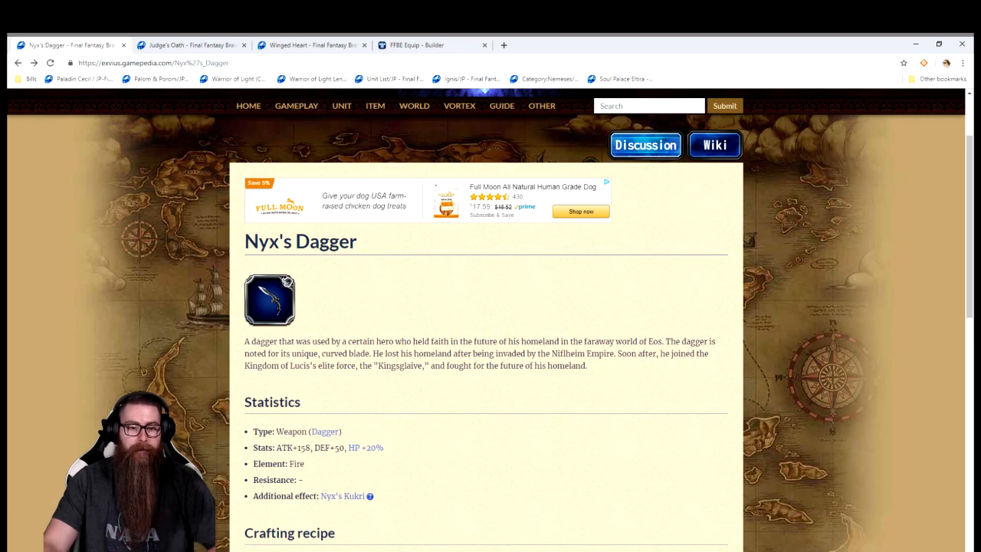
mouse_move(342, 496)
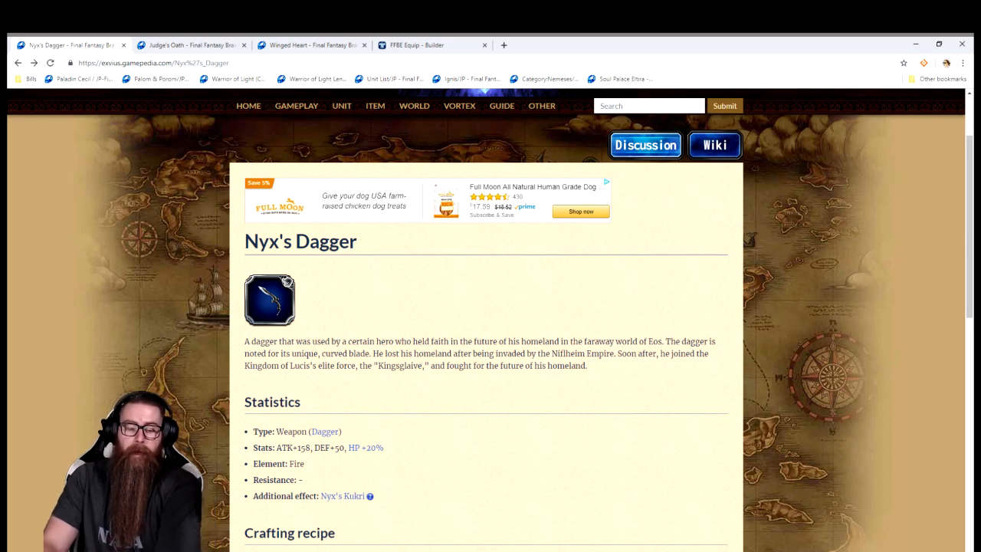
Switch to the Winged Heart wiki page to view its status ailment and elemental resistances.
click(189, 44)
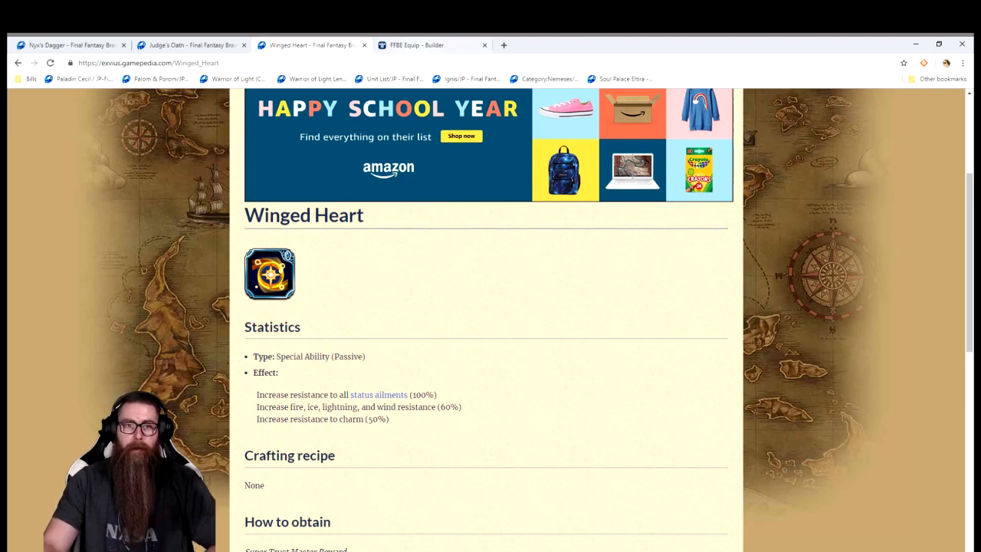
Return to Sieghard's FFBE Equip build and review the Sledgehammer, Moogle Plushie and Grand Armor results.
click(433, 45)
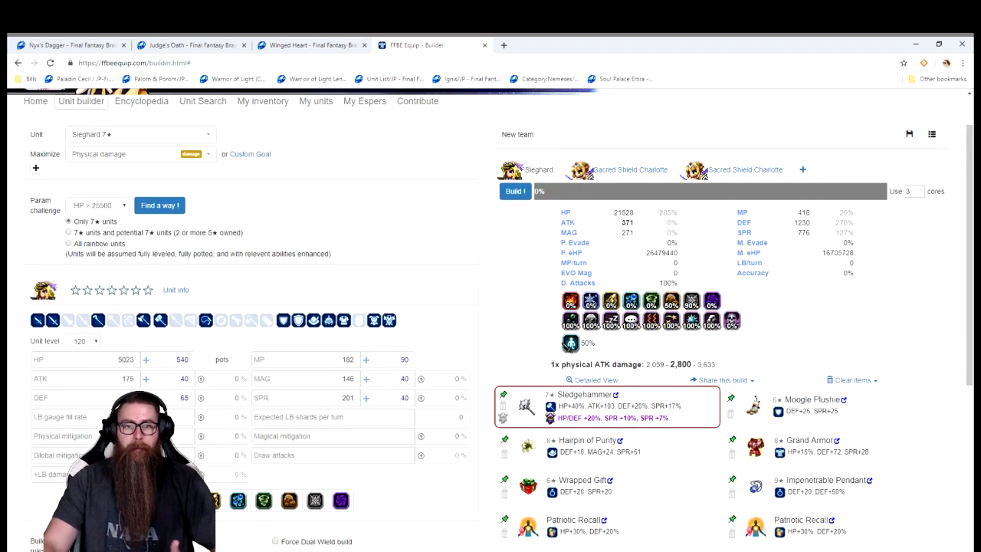
scroll(down, 3)
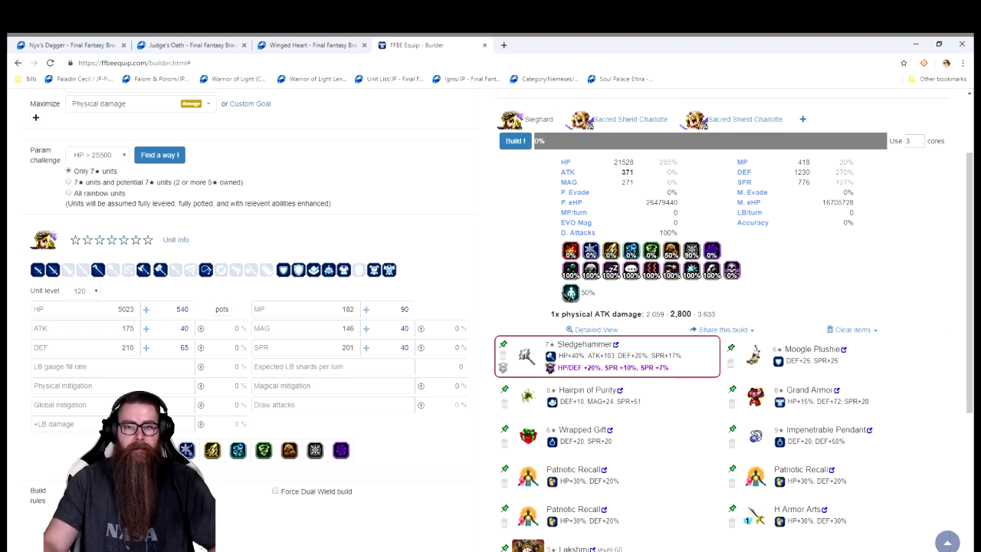
scroll(down, 3)
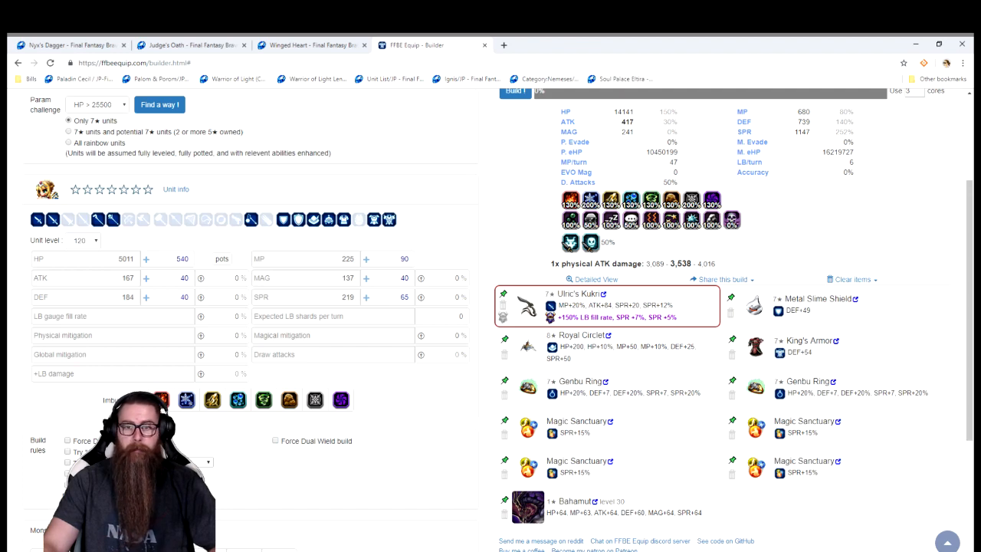
Review Sacred Shield Charlotte's build with Nyx's Dagger and Escutcheon (FFT) at 491 ATK.
scroll(up, 3)
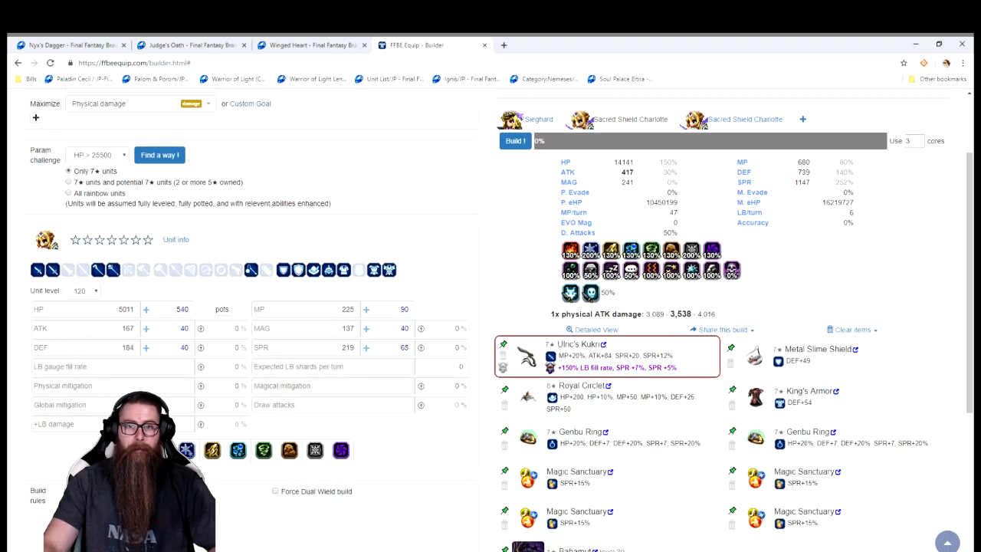
scroll(down, 3)
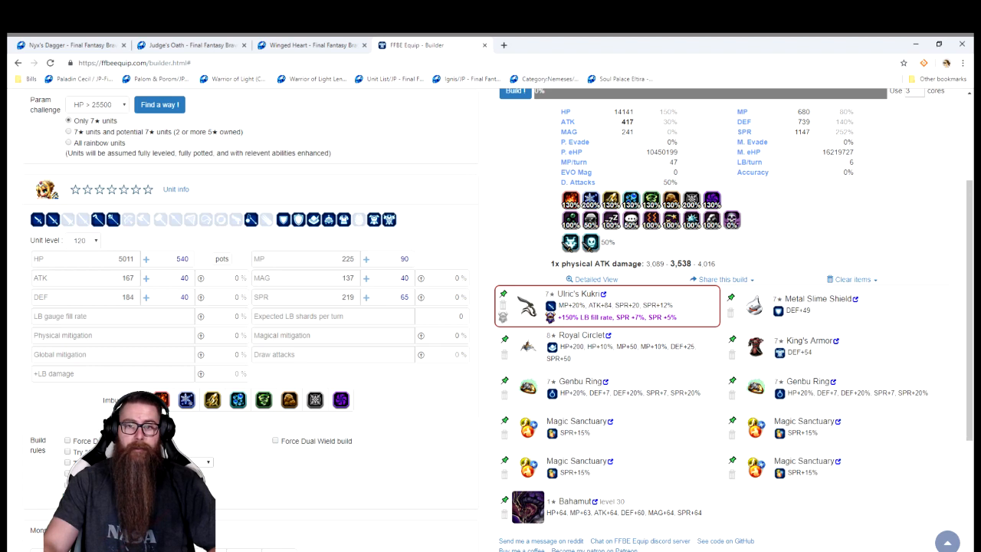
scroll(up, 3)
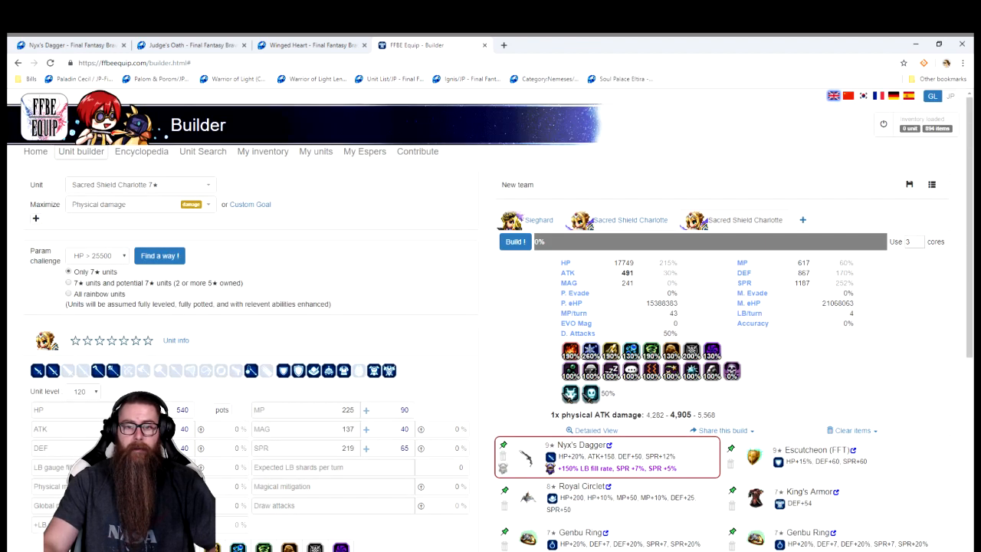
scroll(down, 3)
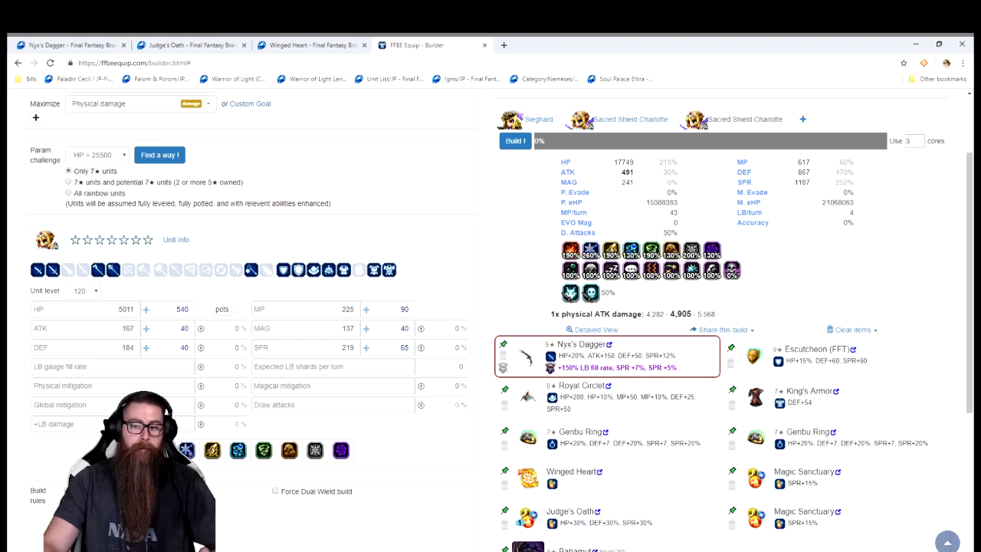
scroll(down, 3)
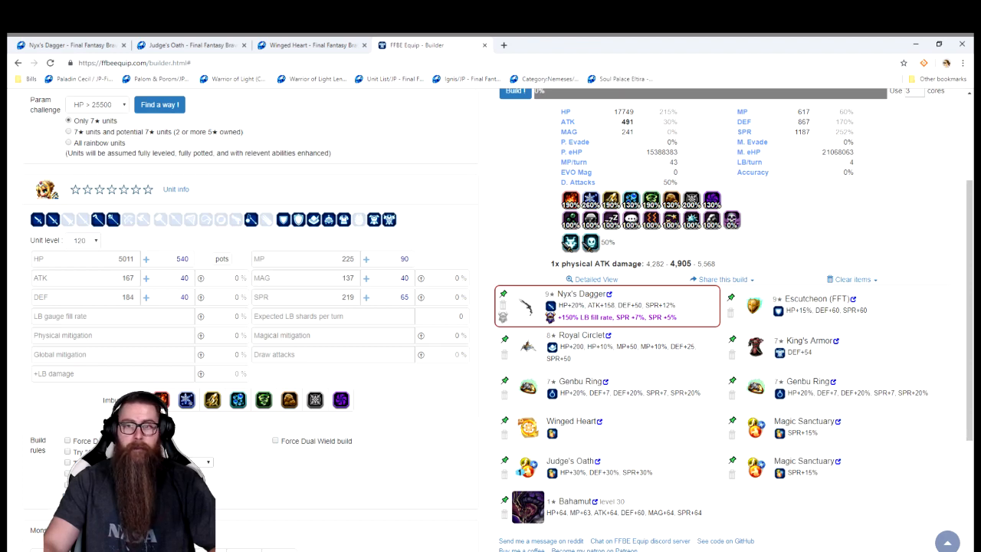
scroll(up, 3)
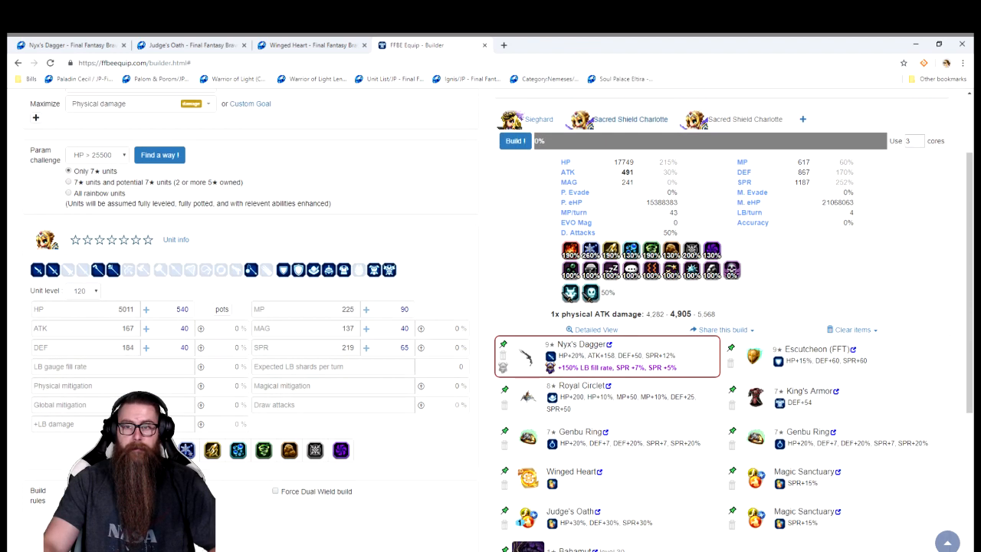
scroll(up, 3)
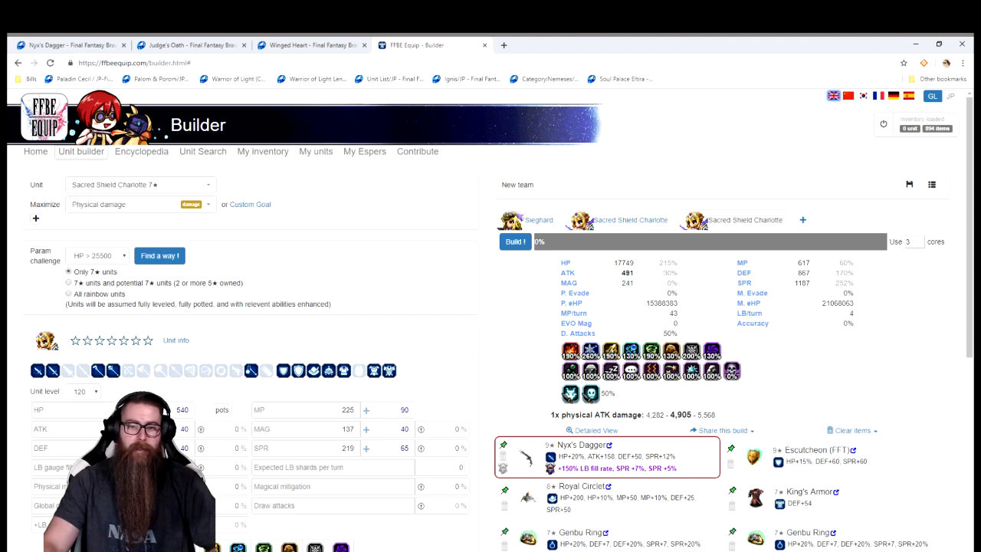
scroll(down, 3)
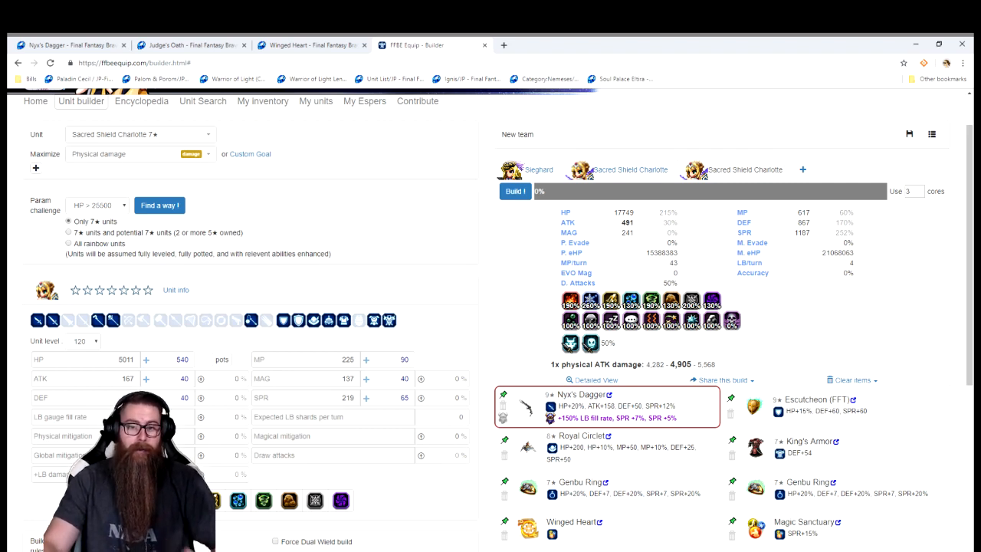
scroll(down, 3)
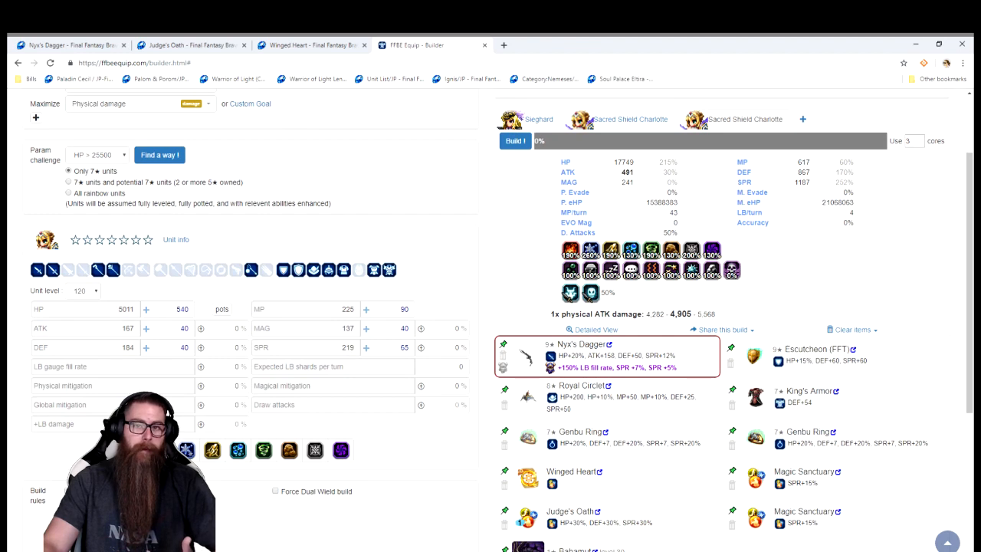
Look over the finished Sacred Shield Charlotte tank build's stats and equipment.
scroll(up, 3)
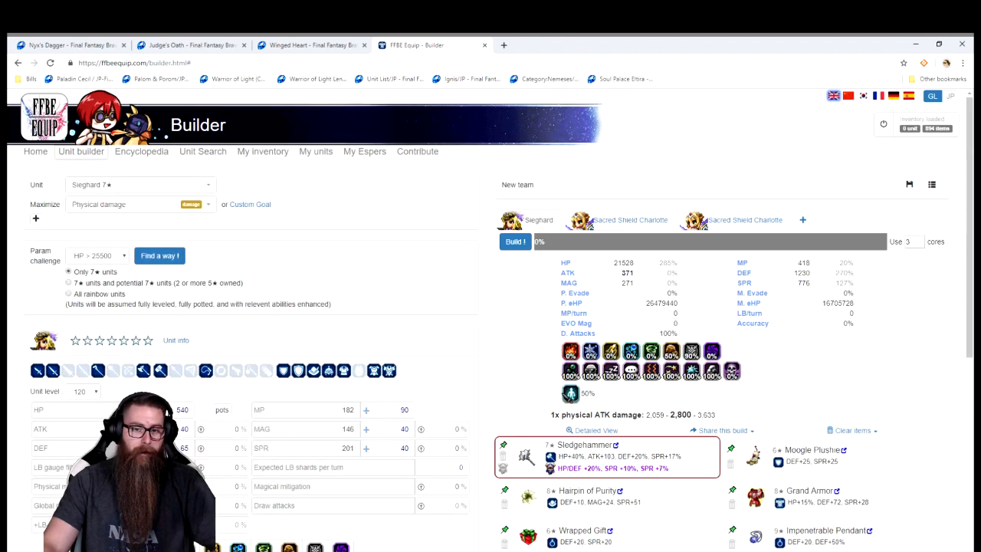
scroll(down, 3)
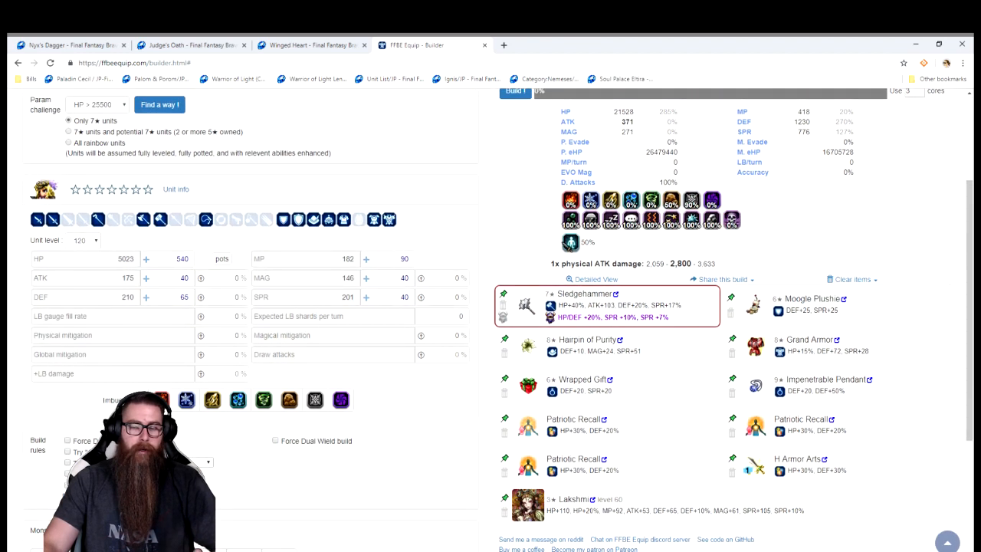
scroll(up, 3)
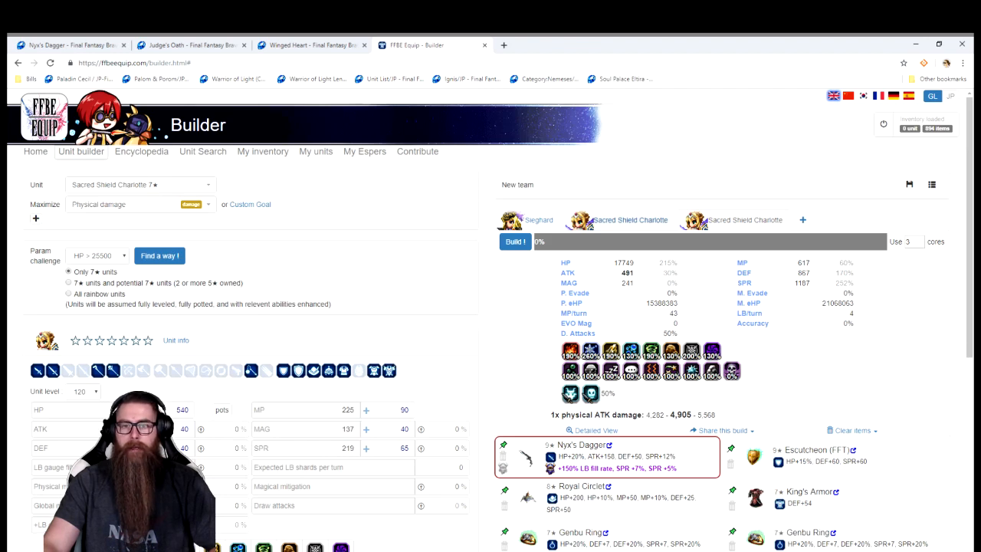
scroll(down, 3)
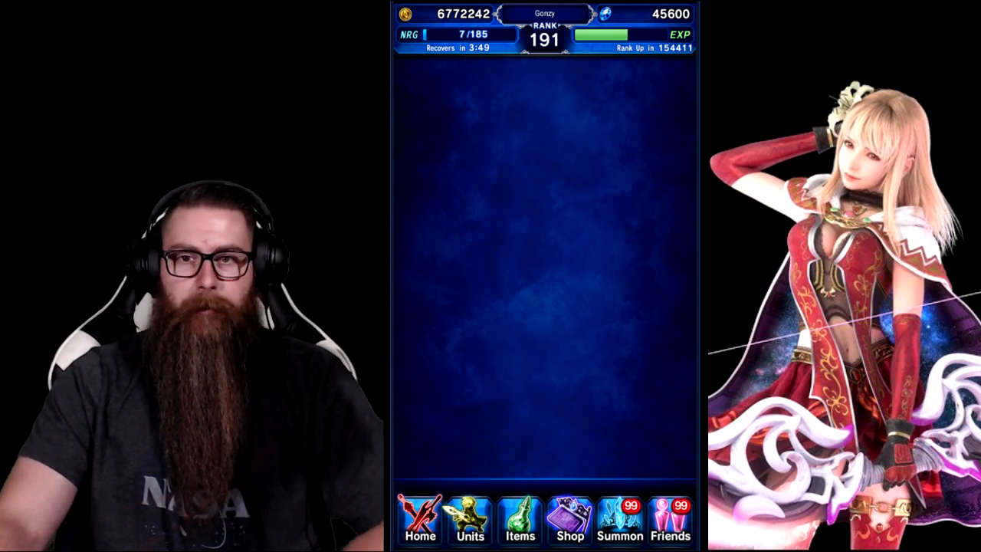
Open Units, then View/Sell, to list all owned units.
click(469, 521)
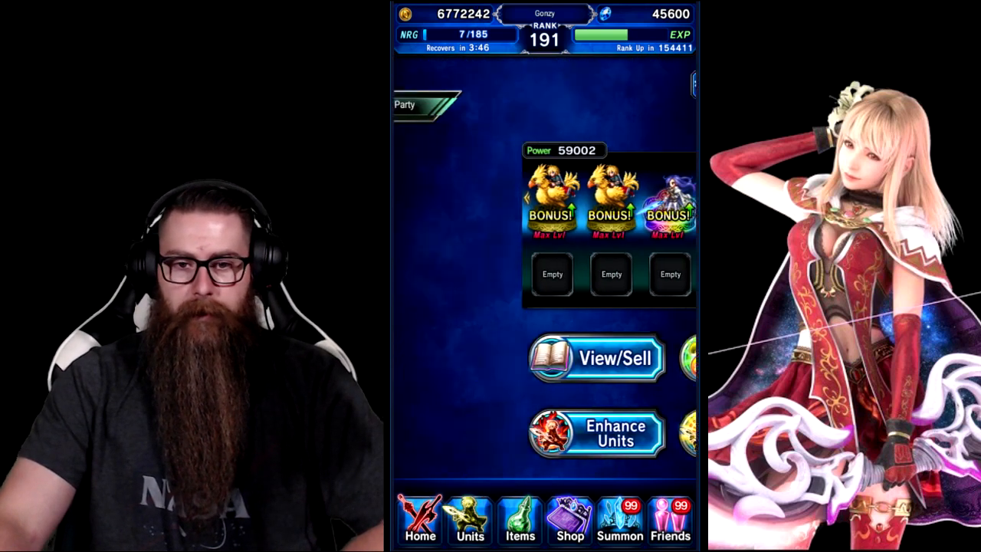
click(597, 357)
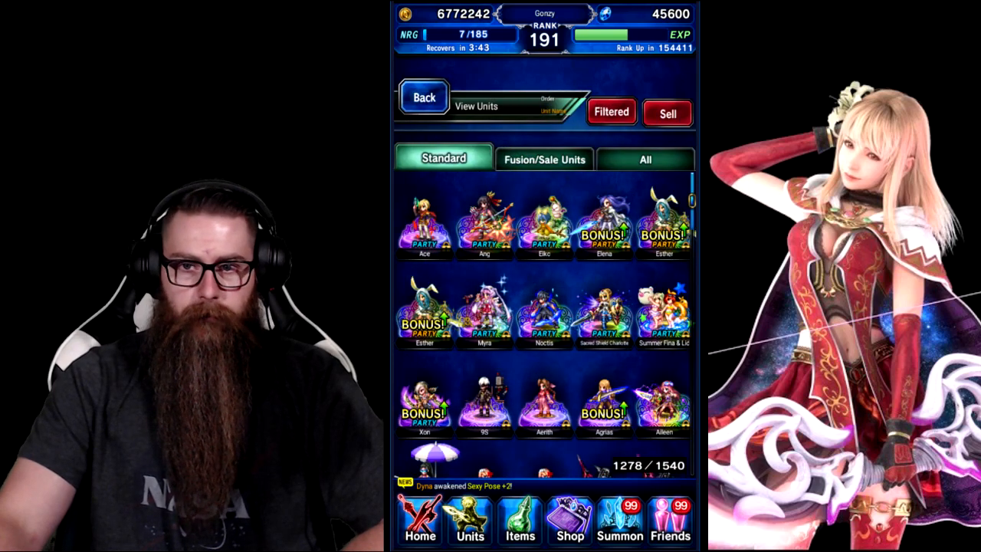
scroll(down, 3)
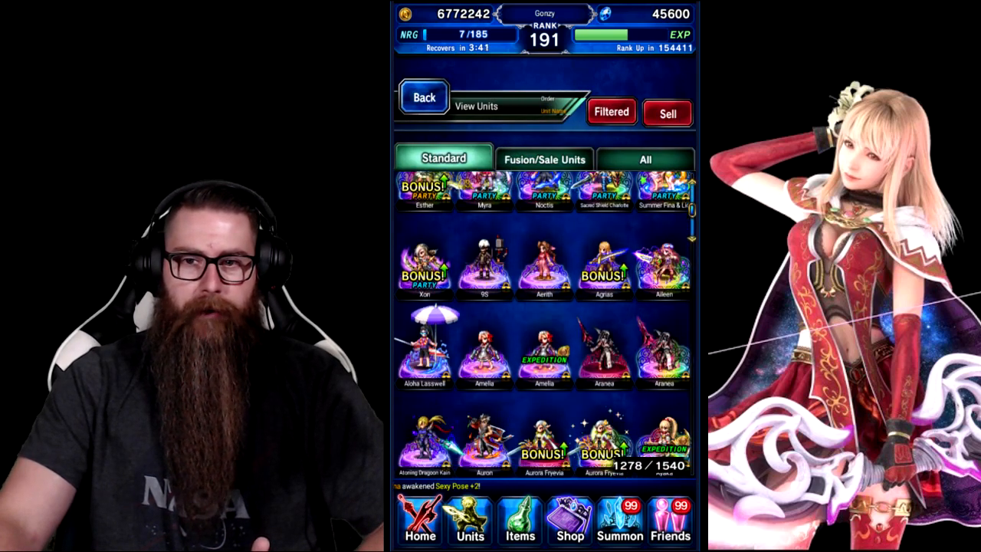
scroll(down, 3)
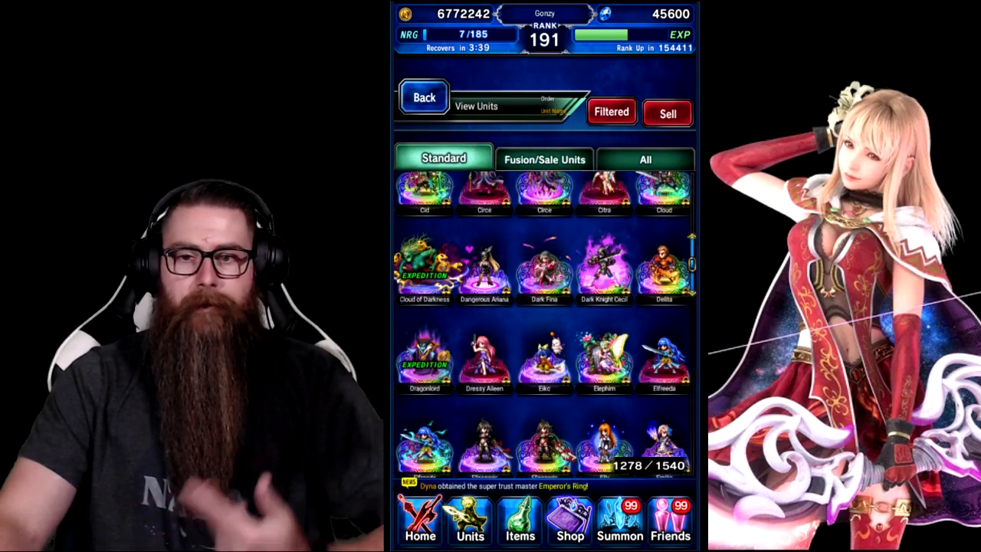
scroll(down, 3)
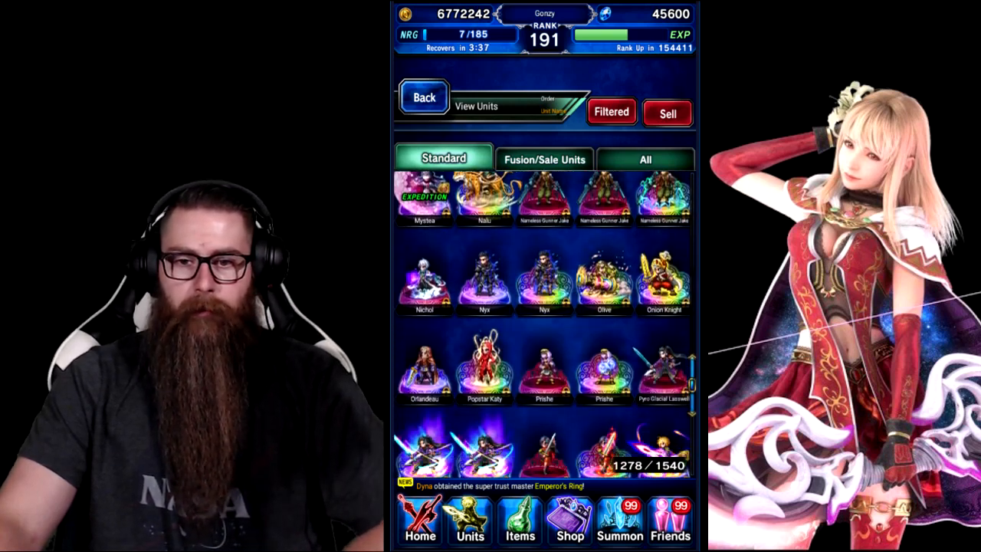
scroll(down, 3)
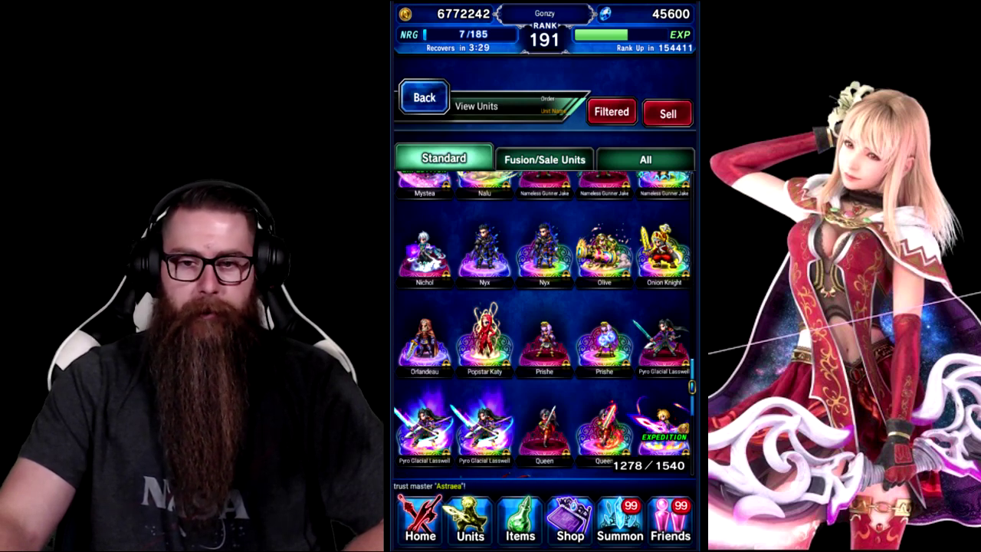
Scroll the Standard unit list past Sieghard to the Veritas units and Yego.
scroll(down, 3)
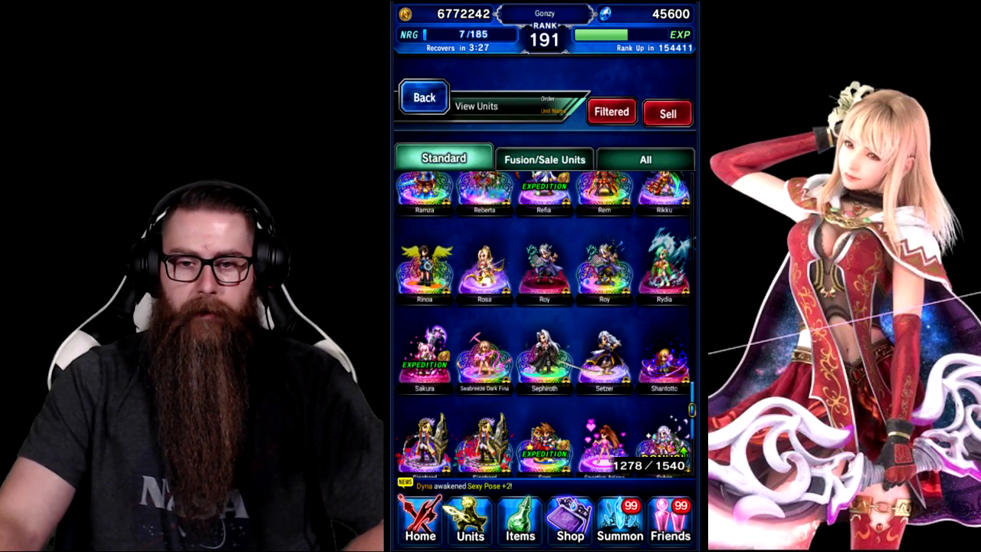
scroll(down, 3)
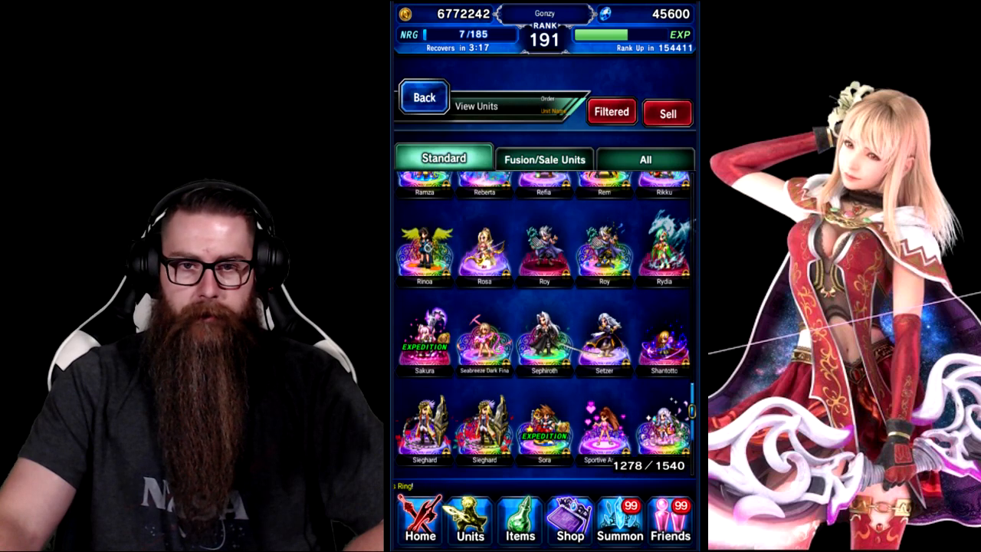
scroll(up, 3)
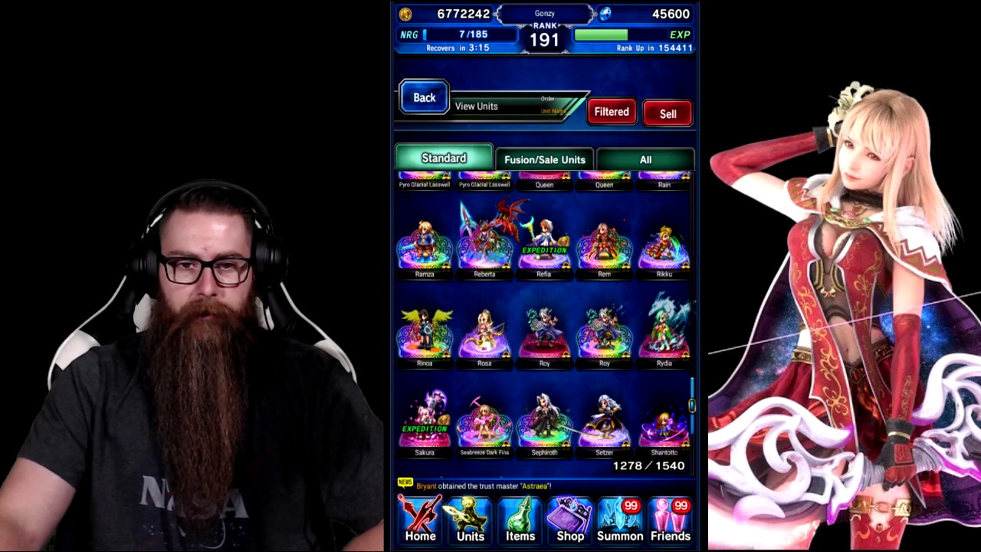
scroll(down, 3)
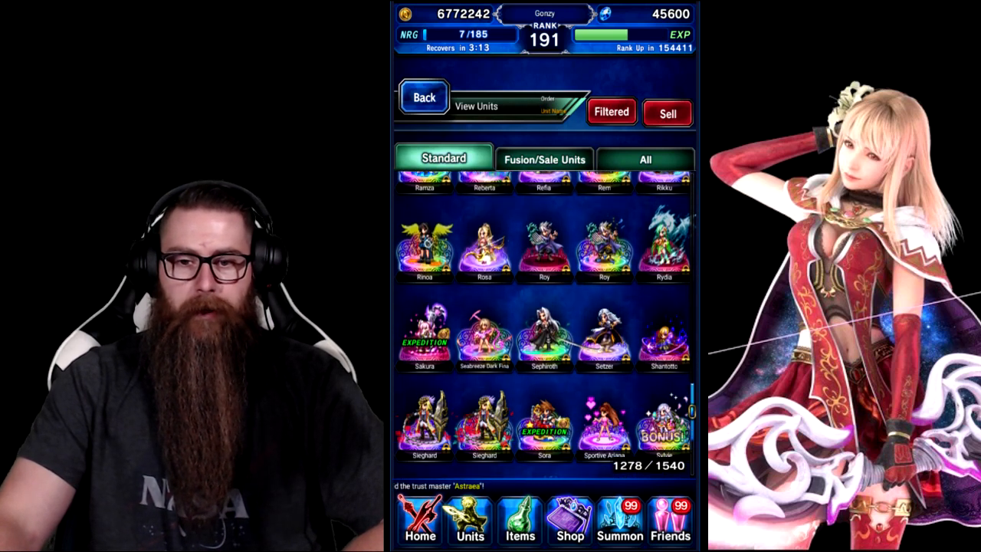
scroll(down, 3)
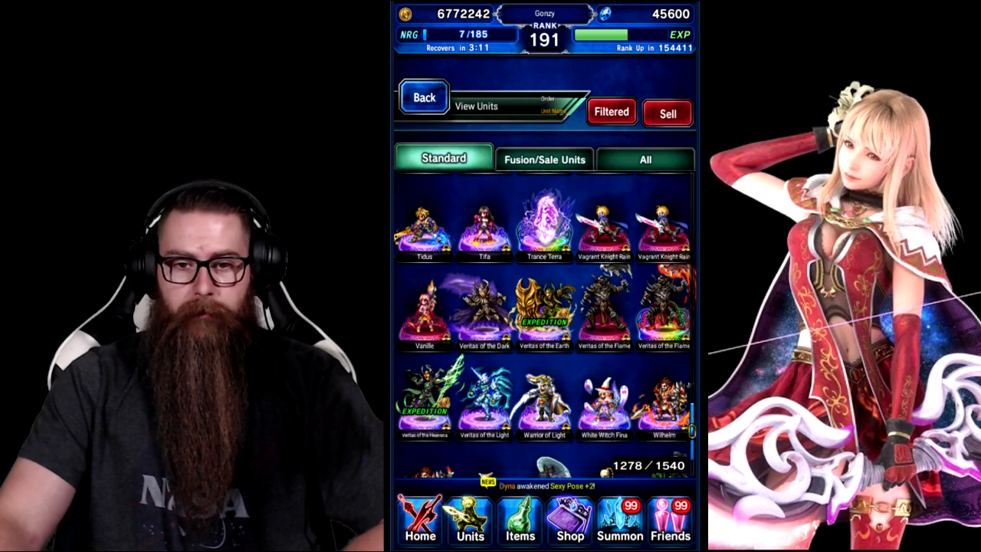
scroll(down, 3)
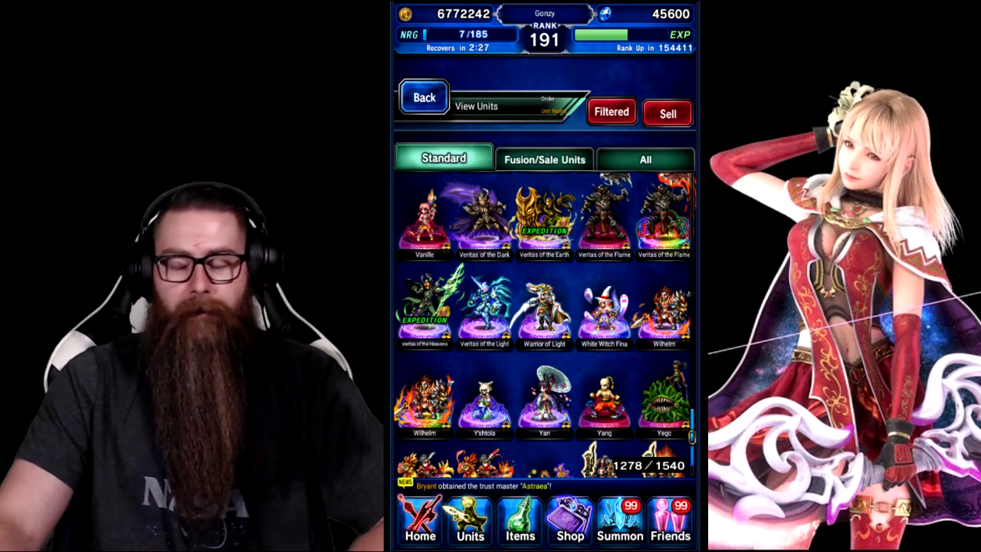
scroll(down, 3)
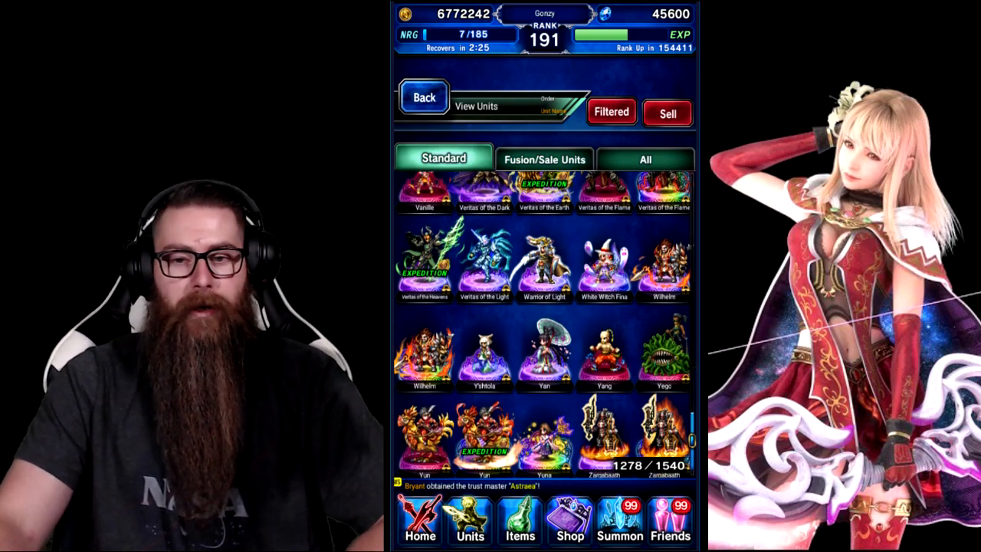
scroll(down, 3)
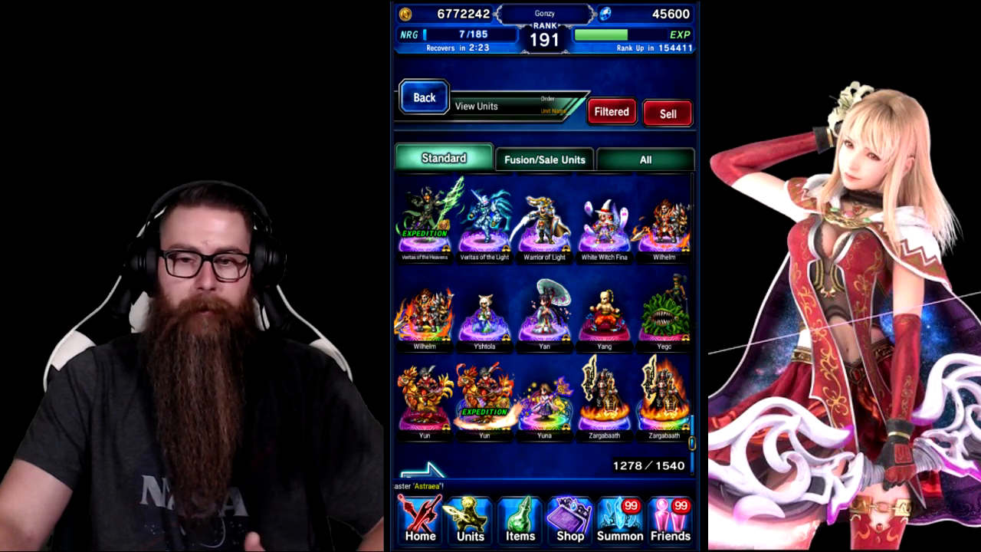